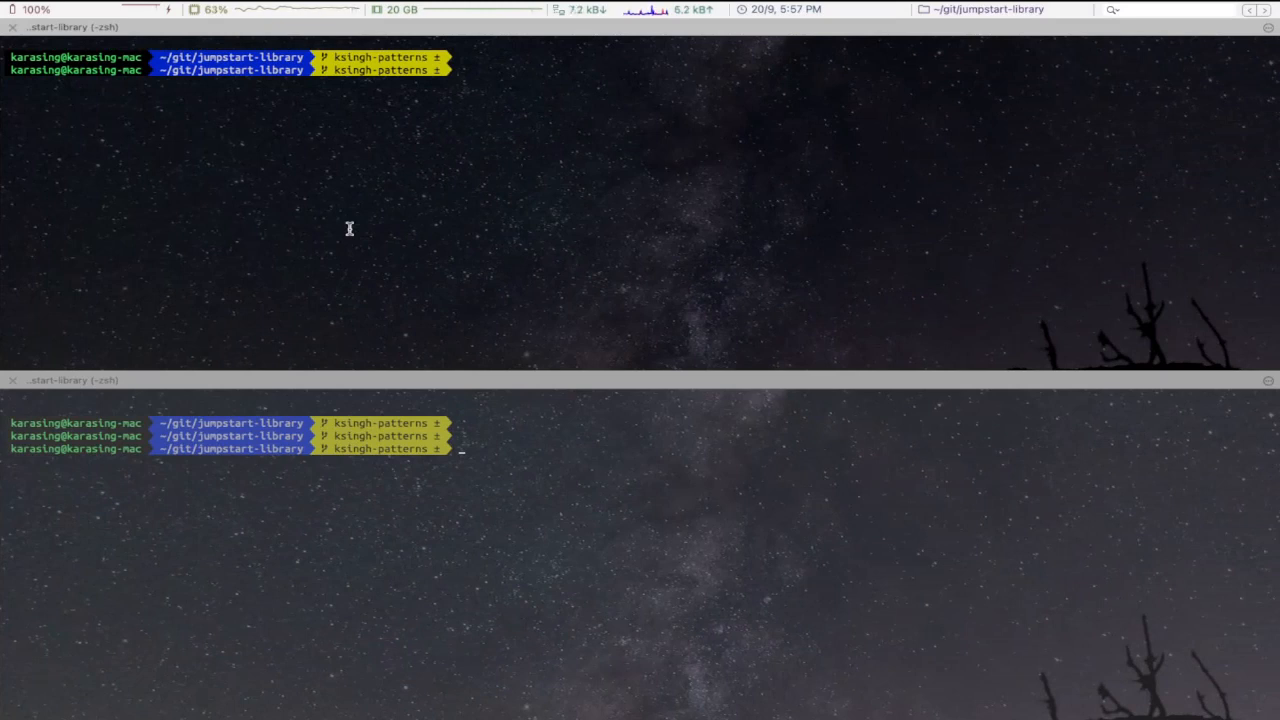
Step: Run 'oc get kafka ; oc get po -l app=kafka-producer' to list both clusters and the producer pod
{"action": "type", "text": "oc get kafka ; oc get po -l app=kafka-producer"}
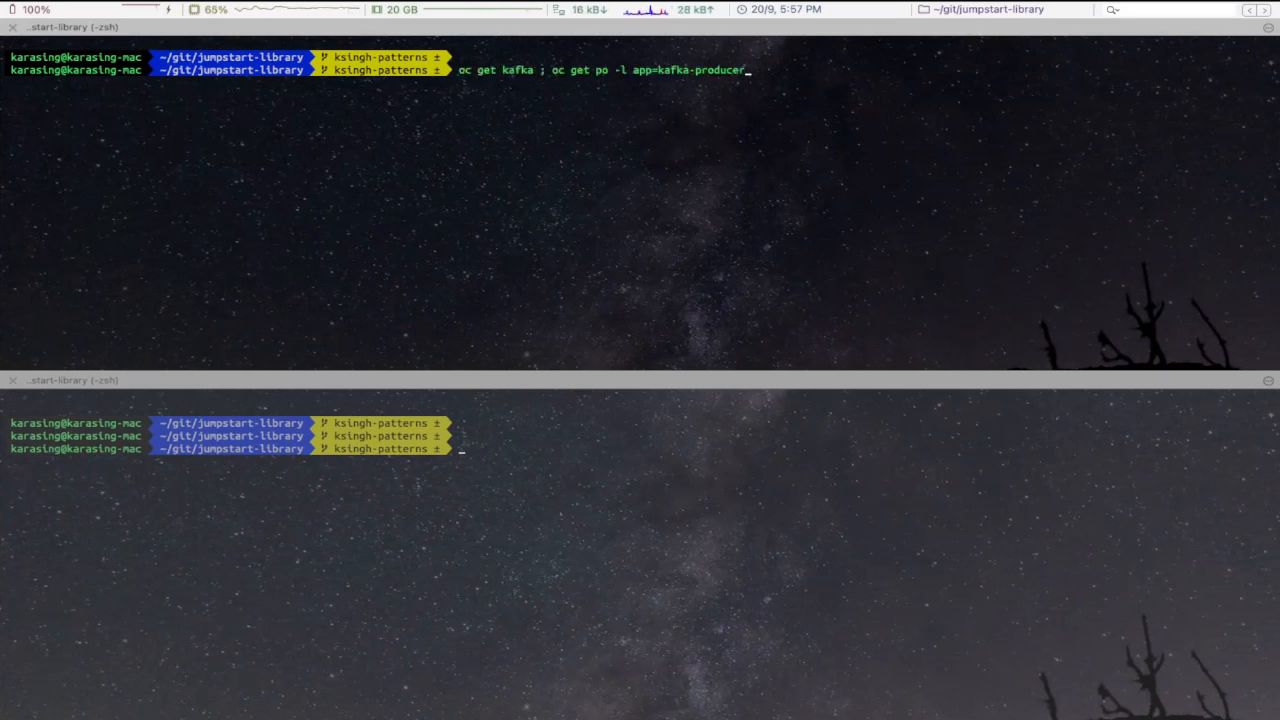
{"action": "key", "text": "Return"}
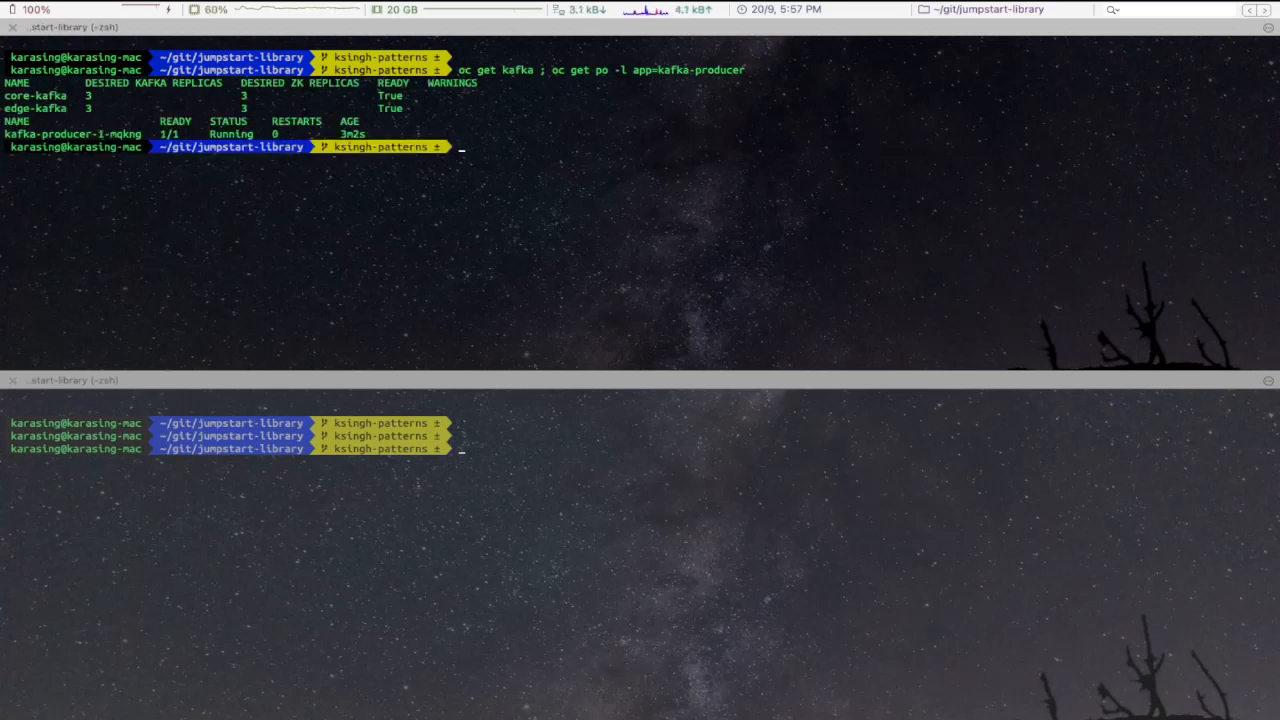
{"action": "mouse_move", "coordinate": [444, 210]}
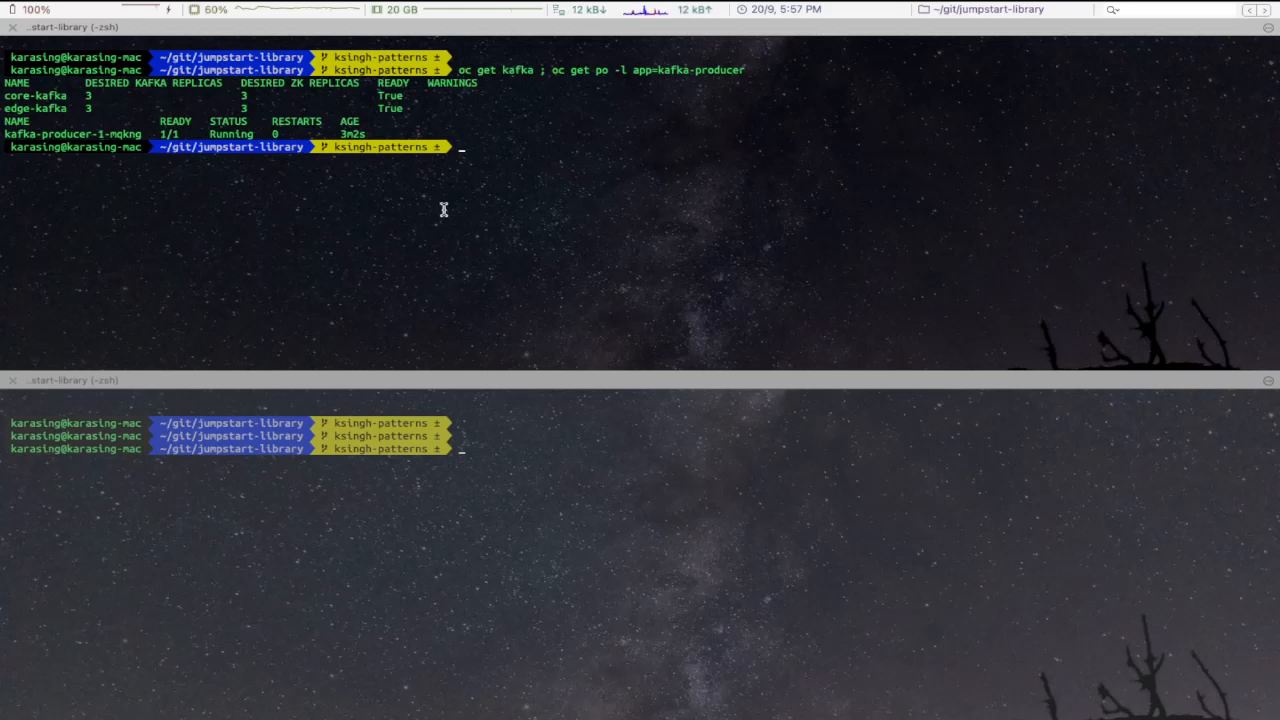
Step: Follow logs of pod kafka-producer-1-mqkng to watch messages written to topic-1
{"action": "type", "text": "oc logs kafka-producer-1-mqkng -f"}
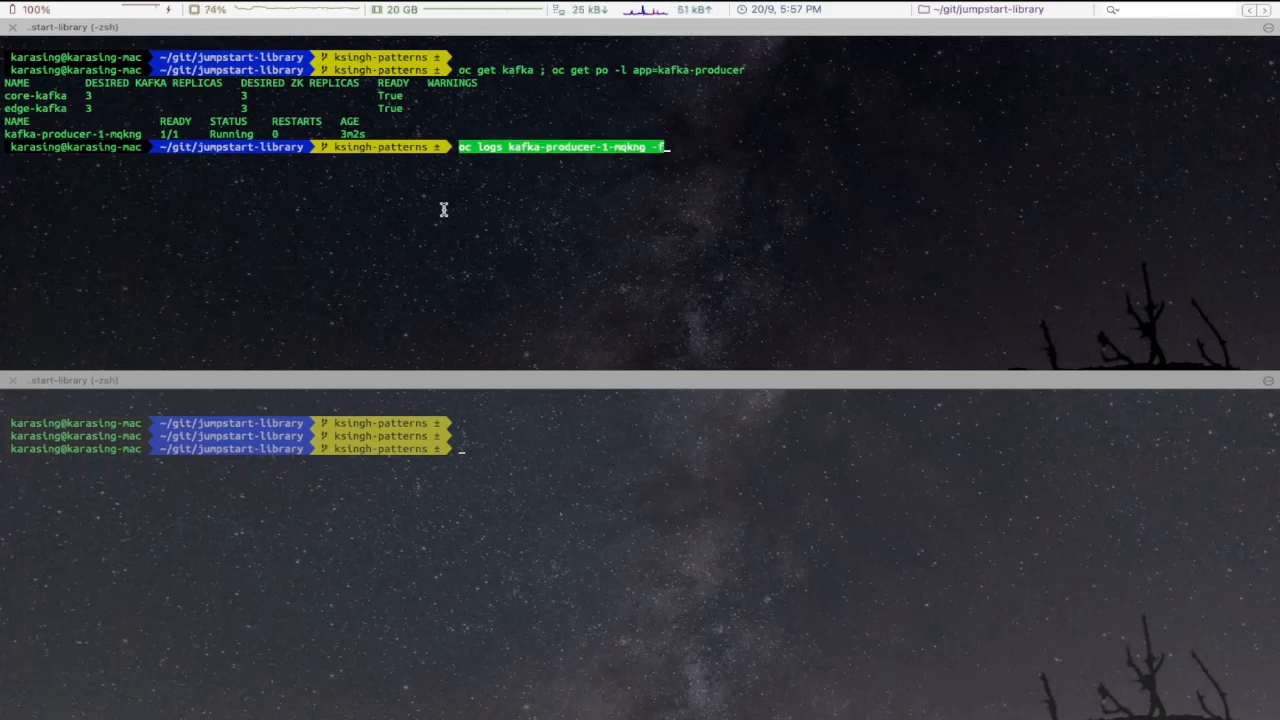
{"action": "key", "text": "Return"}
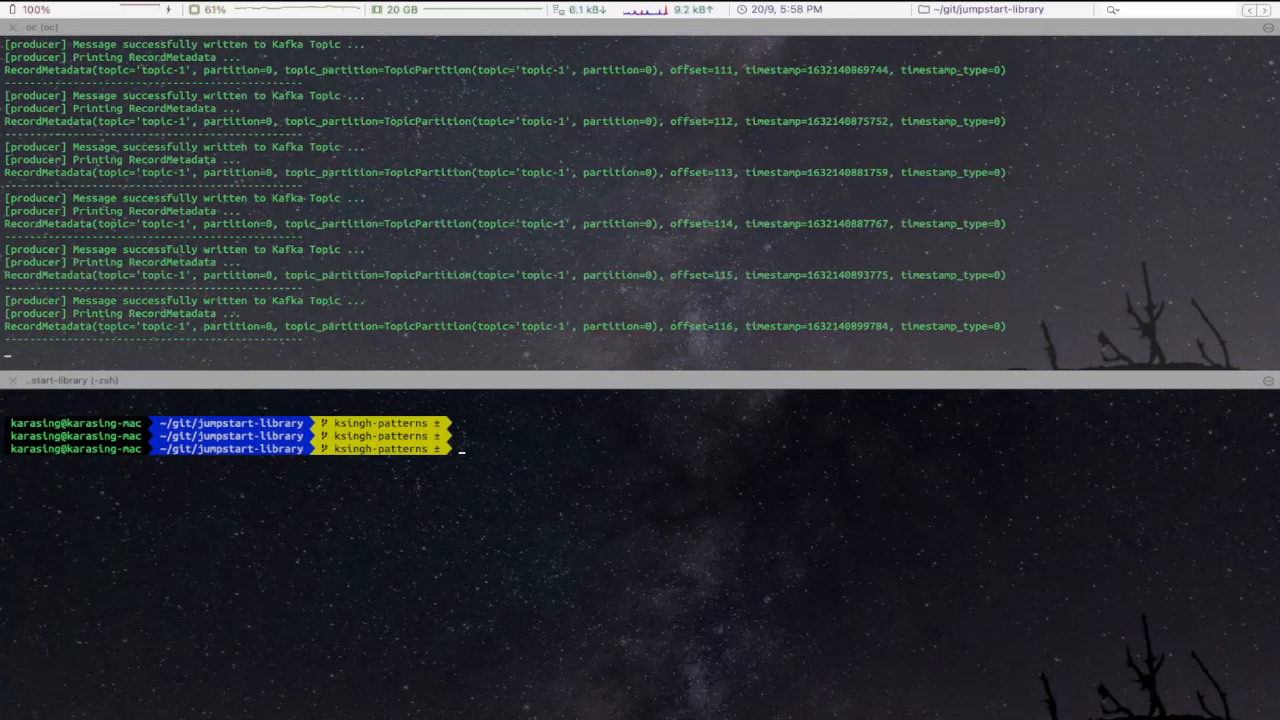
{"action": "mouse_move", "coordinate": [284, 596]}
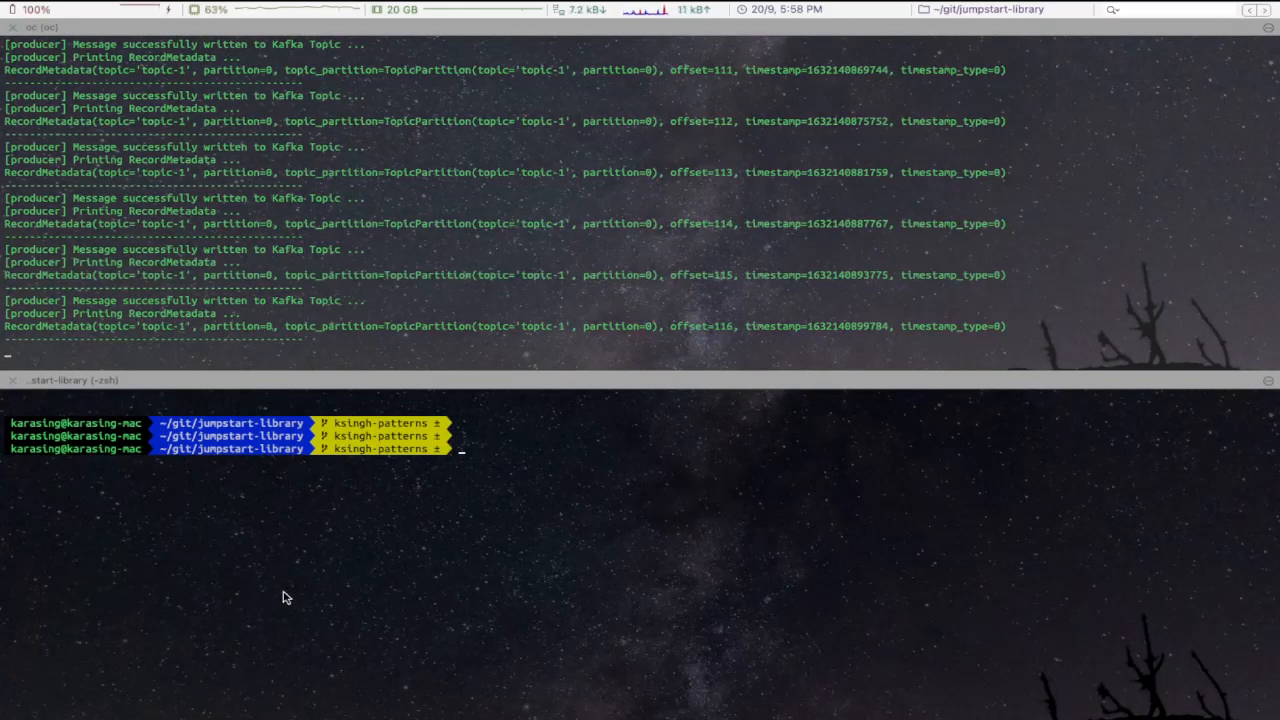
Step: Create the consumer from patterns/kafka-consumer/deployment/3_deployment_config.yaml and list pods labelled app=kafka-consumer
{"action": "type", "text": "oc create -f patterns/kafka-consumer/deployment/3_deployment_config.yaml"}
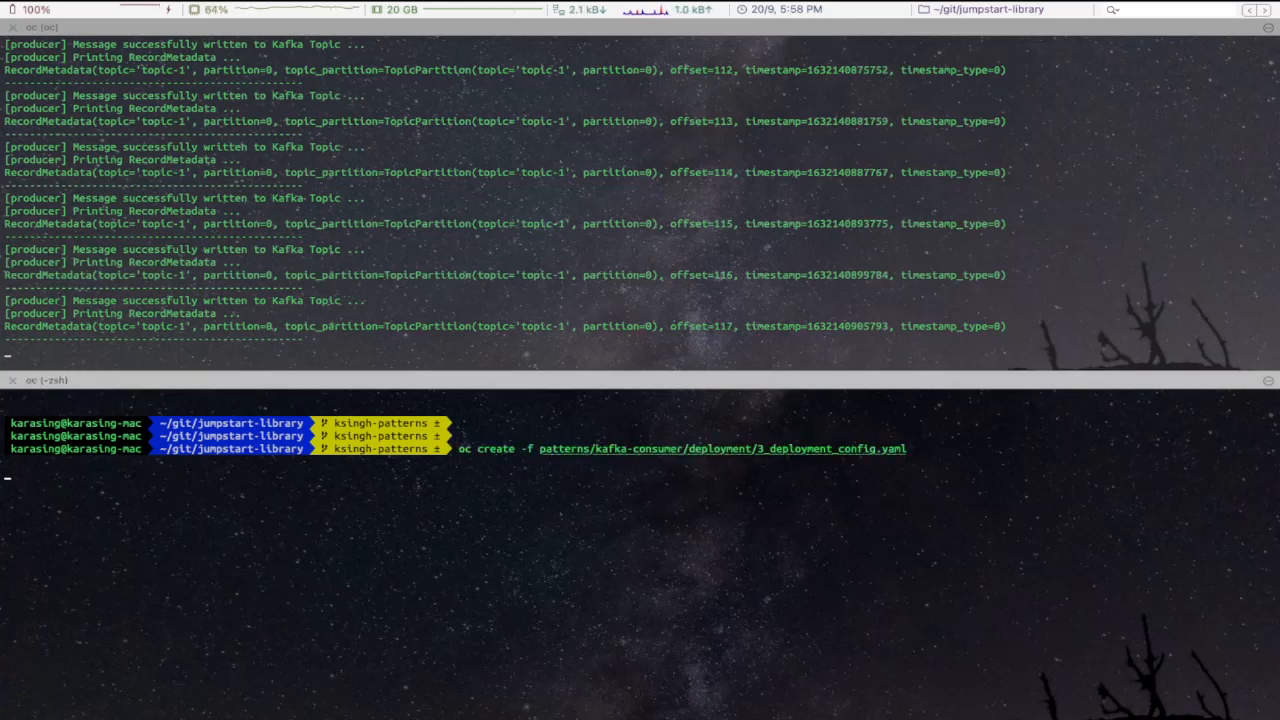
{"action": "key", "text": "Return"}
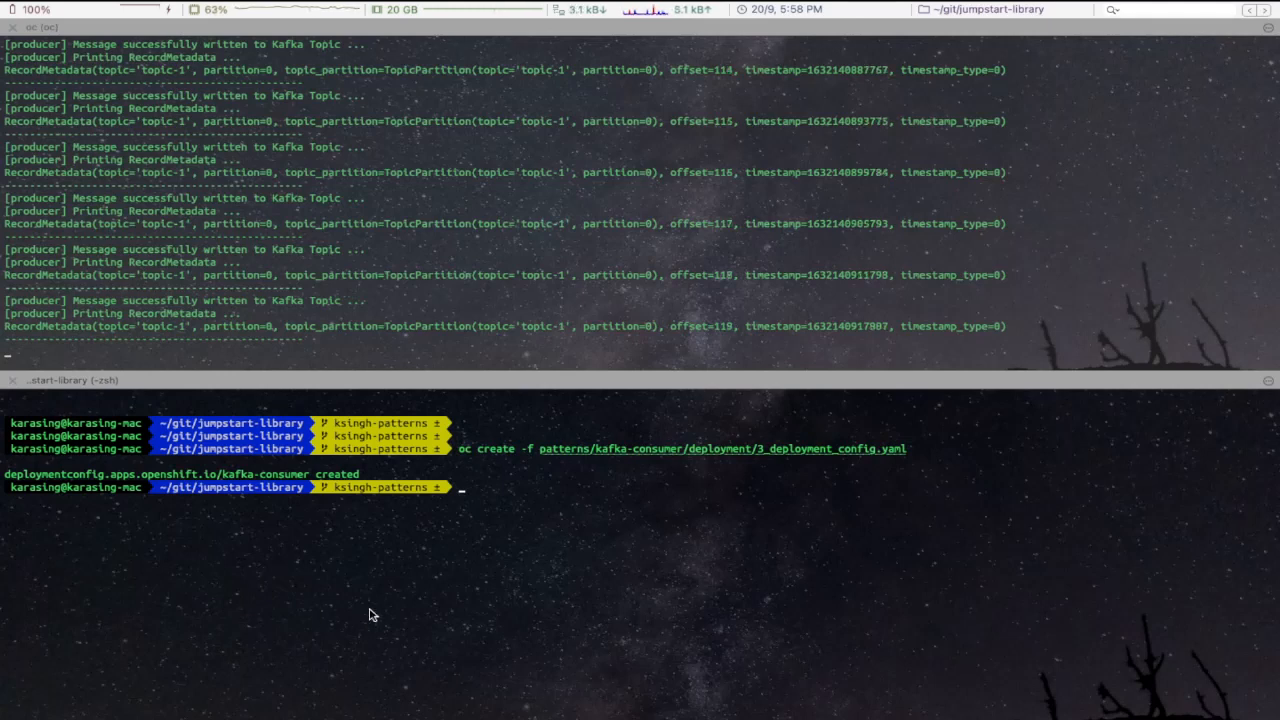
{"action": "type", "text": "oc get po -l app=kafka-consumer"}
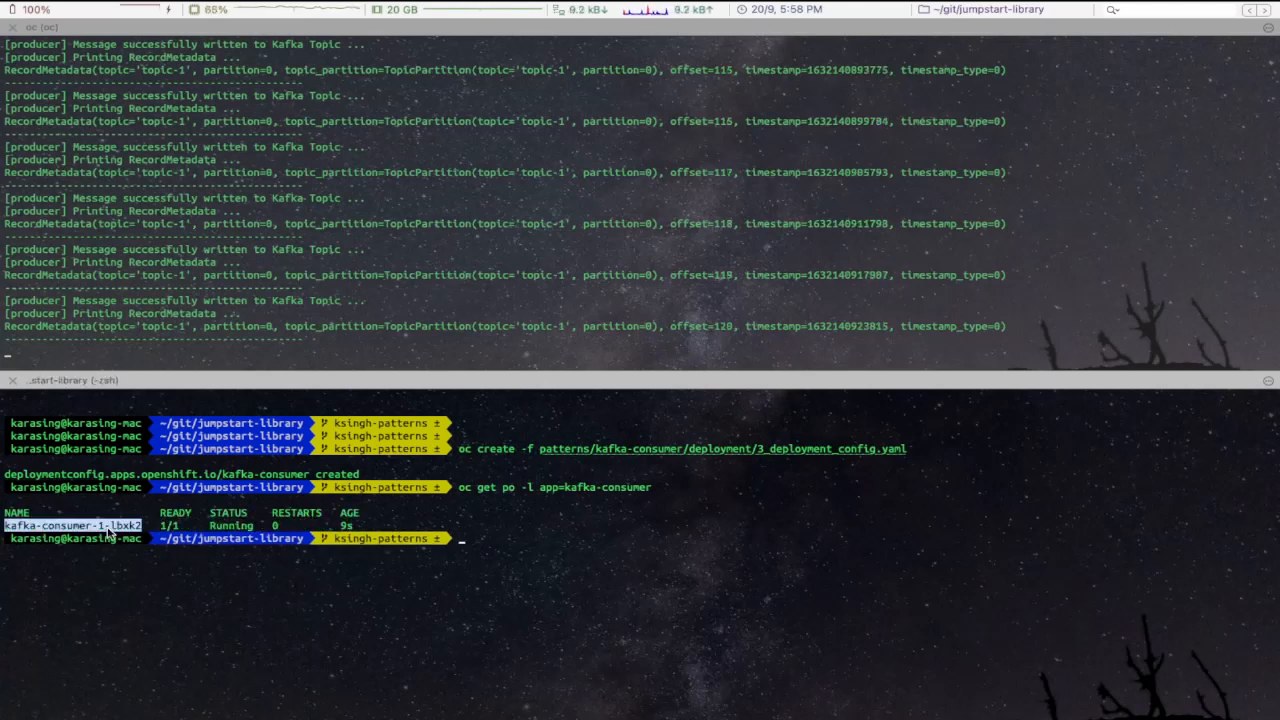
Step: List the kafka-consumer pod, then follow logs of kafka-consumer-1-lbxk2 showing messages consumed from topic-1
{"action": "type", "text": "oc get po -l app=kafka-consumer"}
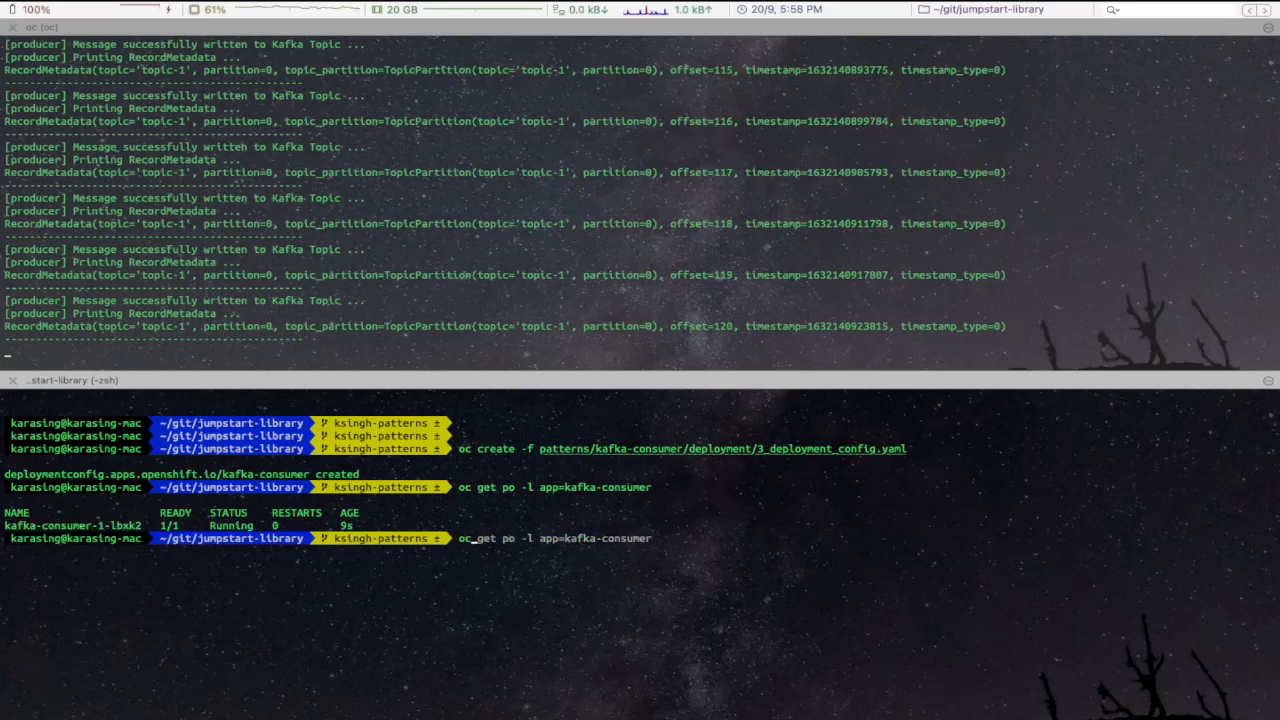
{"action": "type", "text": "oc logs kafka-consumer-1-lbxk2 -f"}
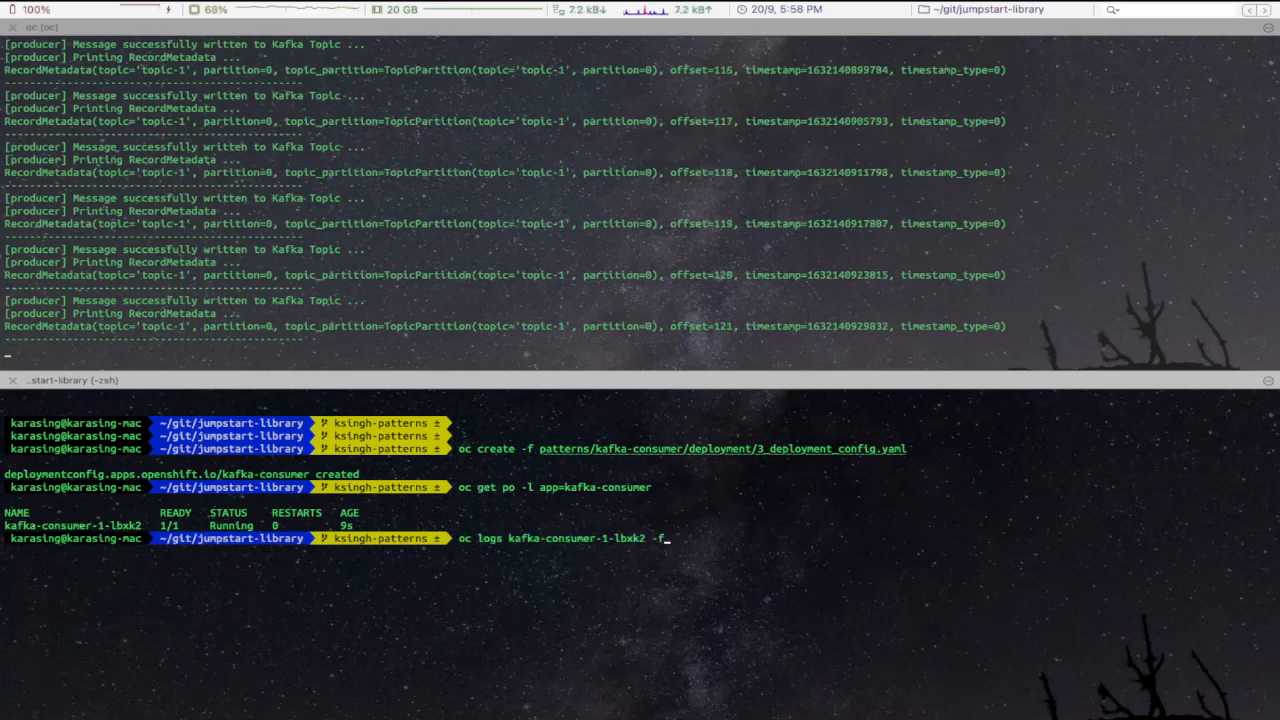
{"action": "key", "text": "Return"}
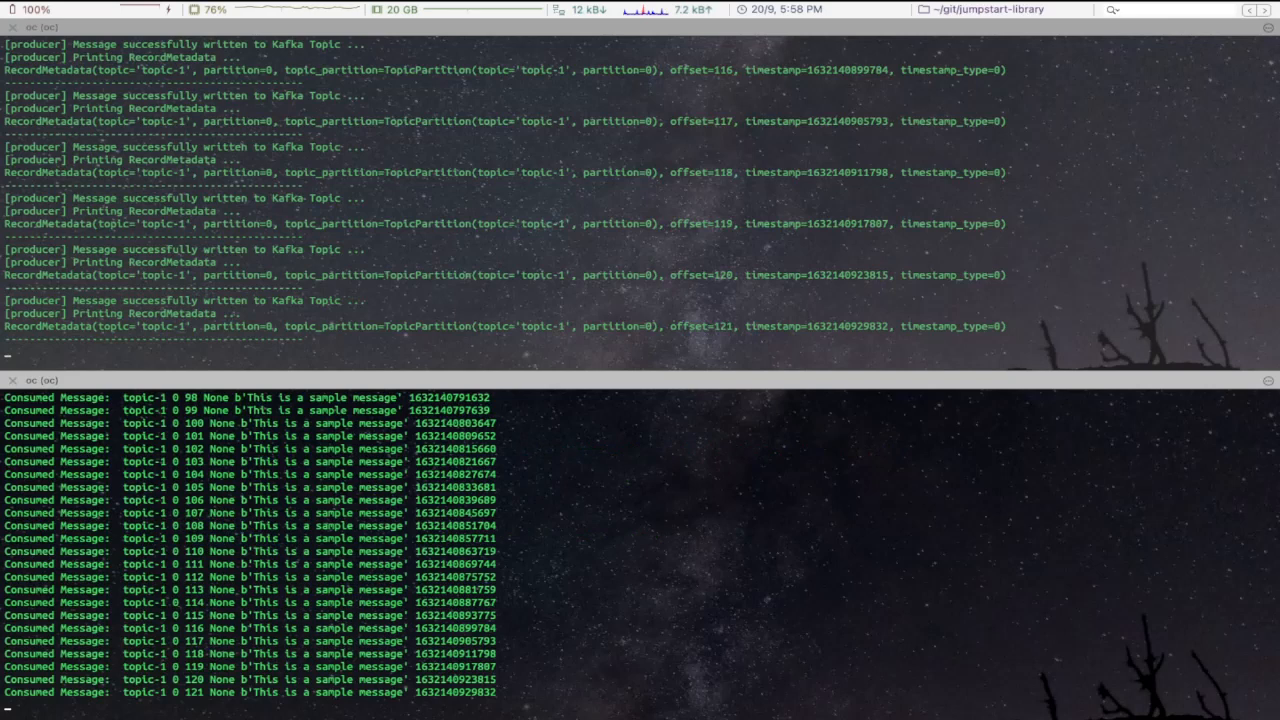